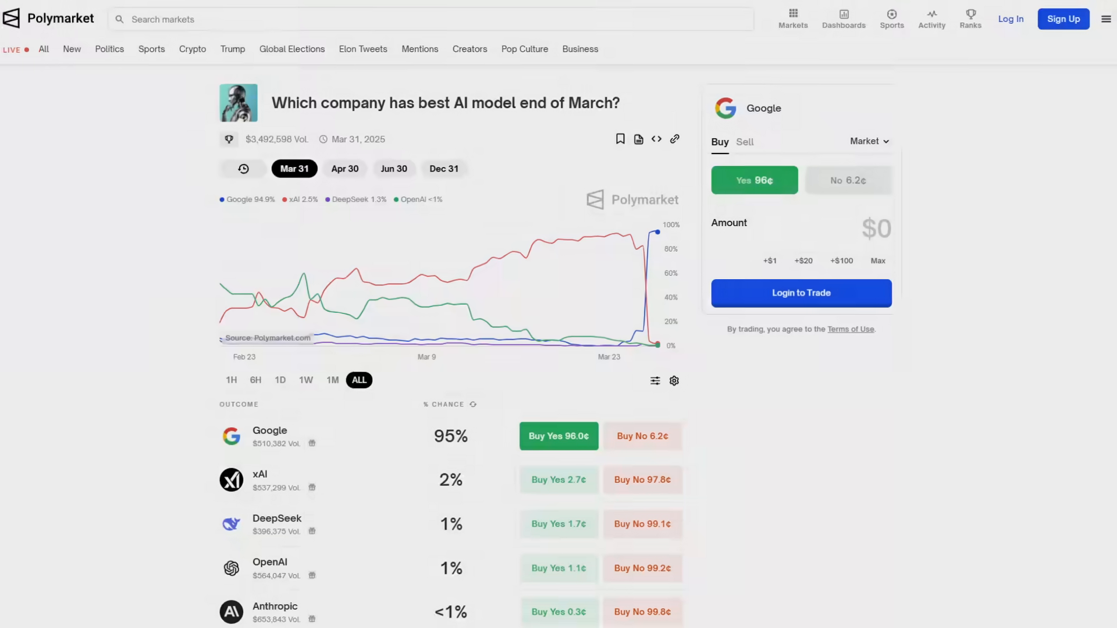
Step: Write the Project Mariner request to find a colorful painting by the most famous post-impressionist on Google Arts and Culture
scroll(down, 3)
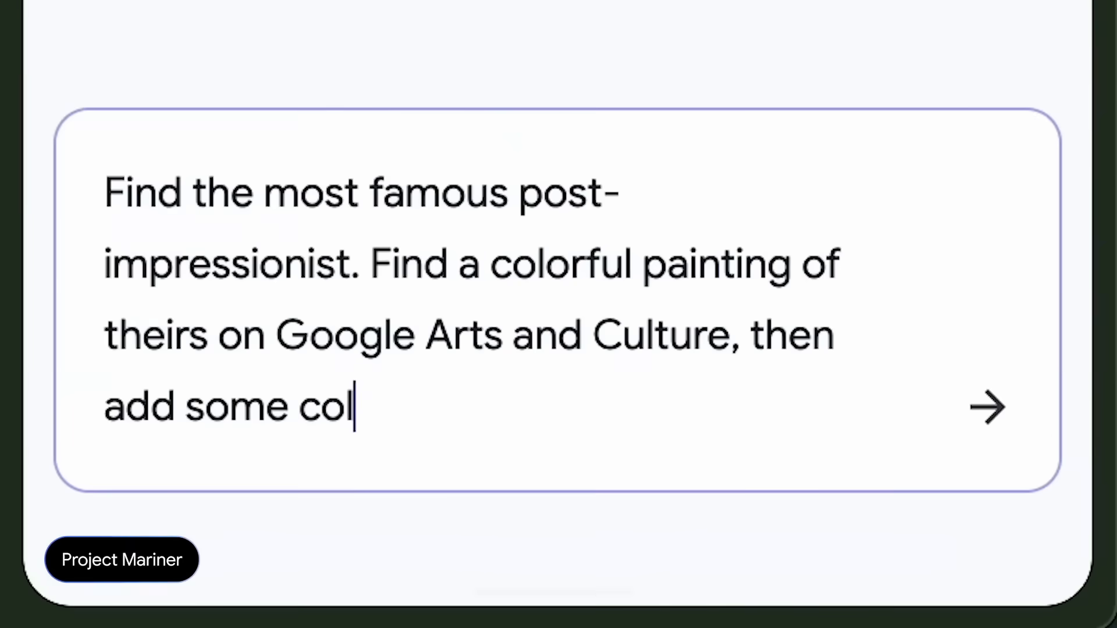
text(orful paints to)
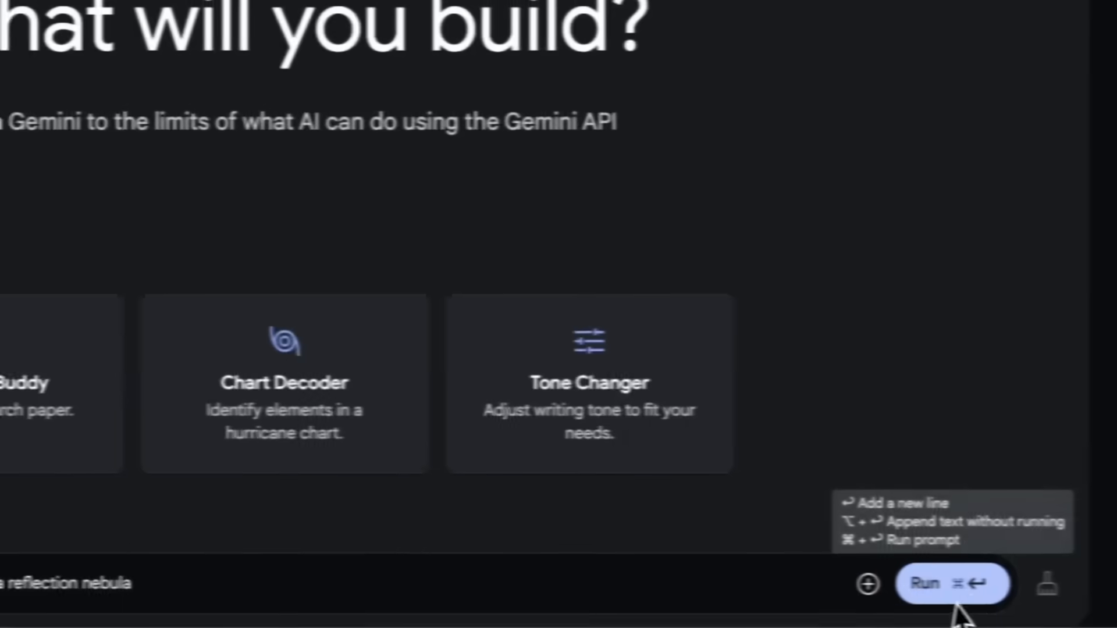
Step: Run the prompt requesting an interactive p5js demo with fish, nebulae and fish thoughts
click(949, 584)
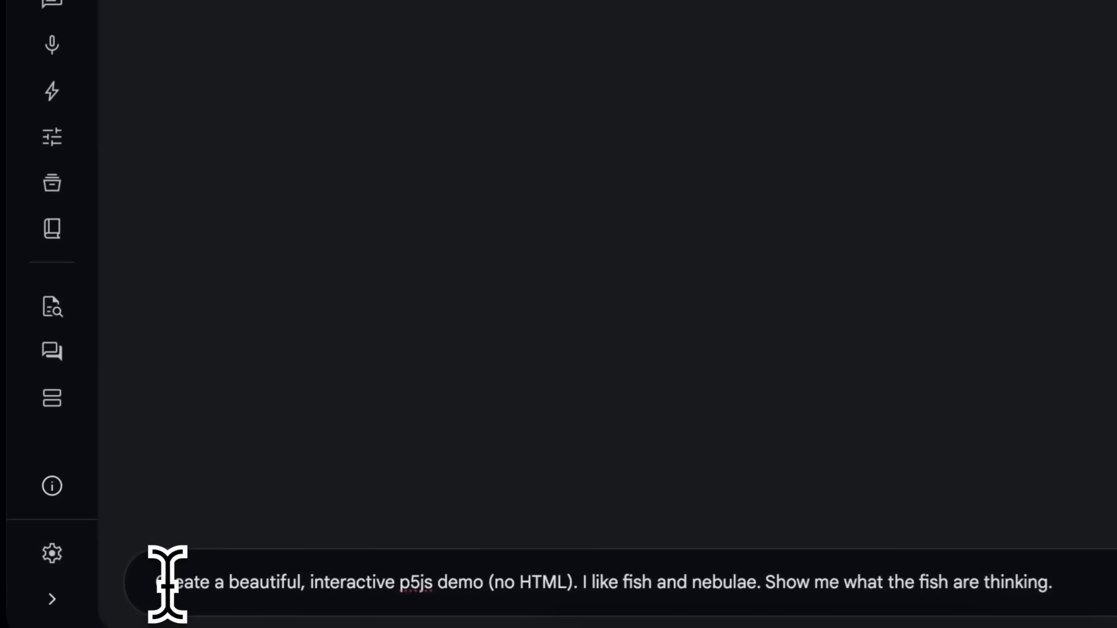
mouse_move(938, 583)
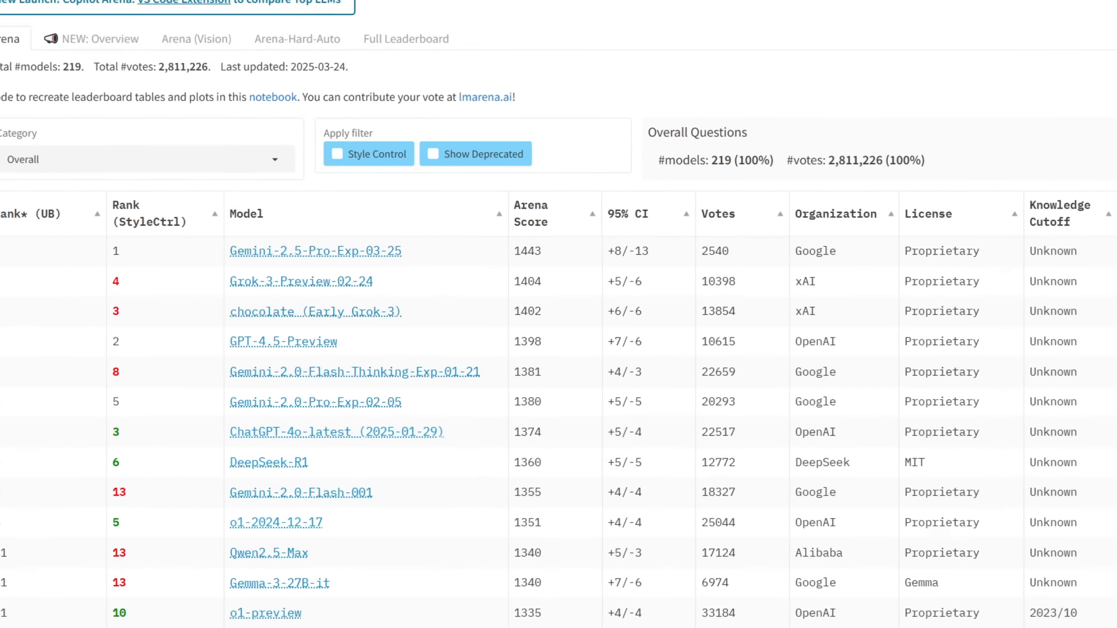
Step: Scroll the Longer Query leaderboard showing Gemini-2.5-Pro-Exp-03-25 ranked first with 1466
scroll(down, 3)
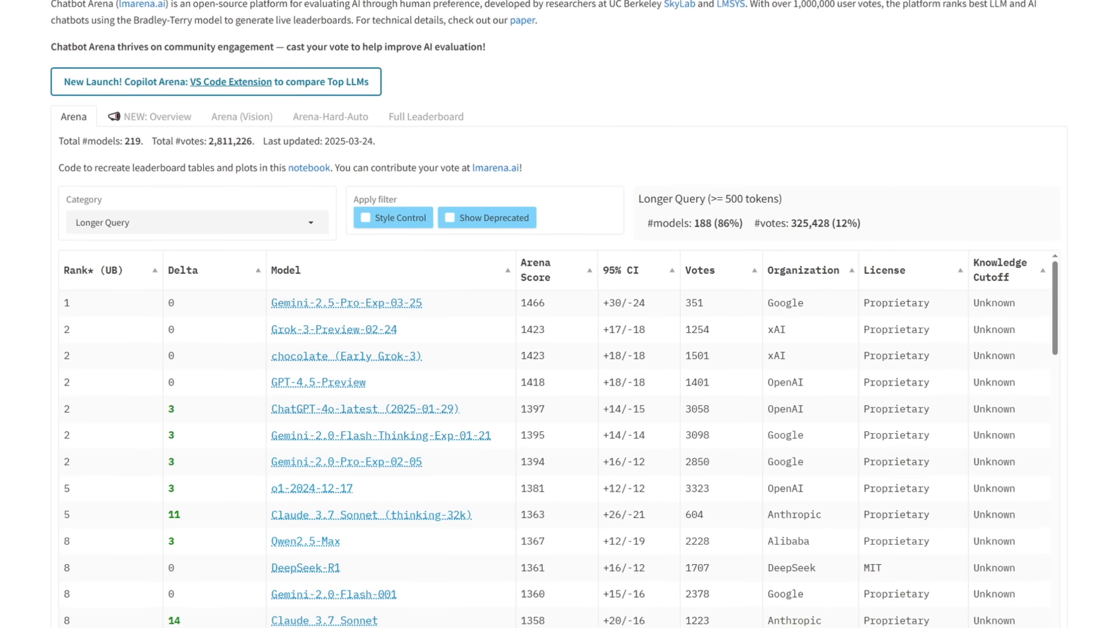
scroll(down, 3)
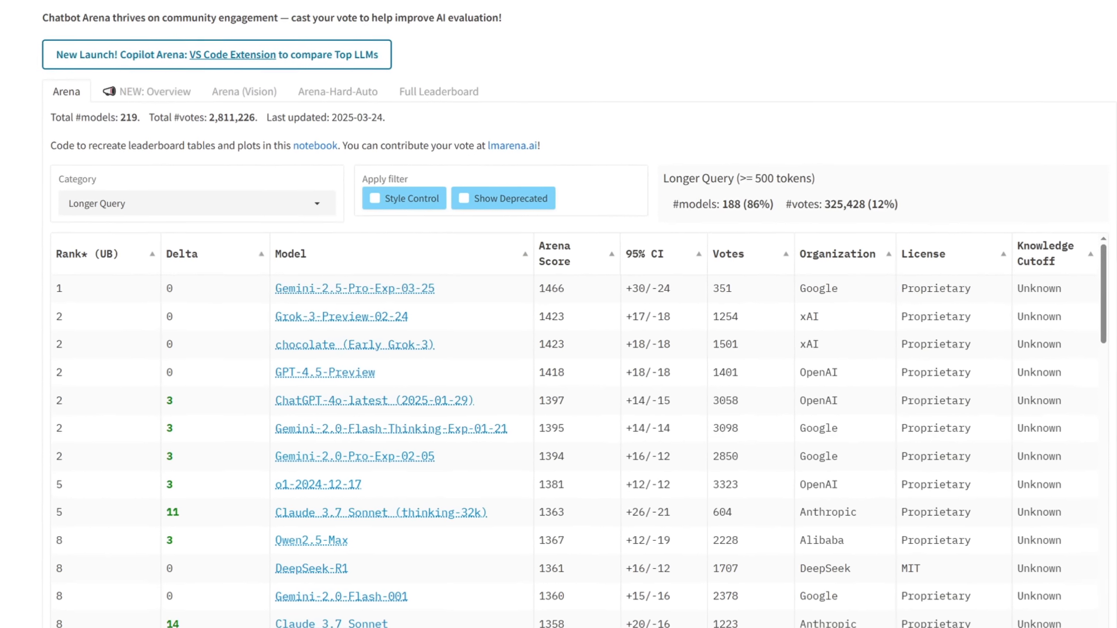
scroll(down, 3)
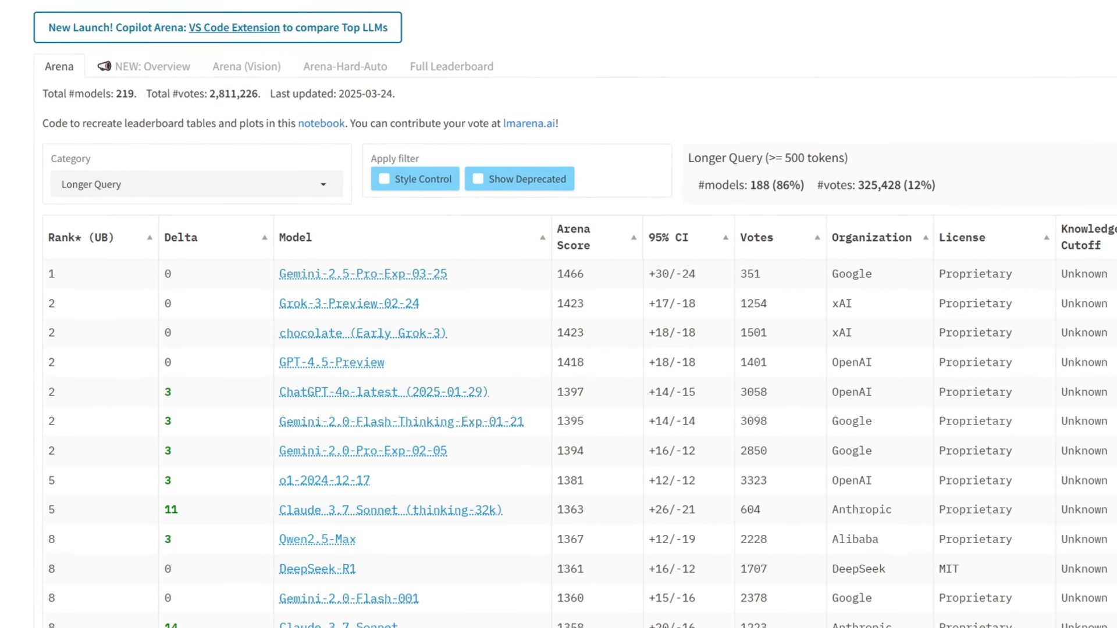
scroll(down, 3)
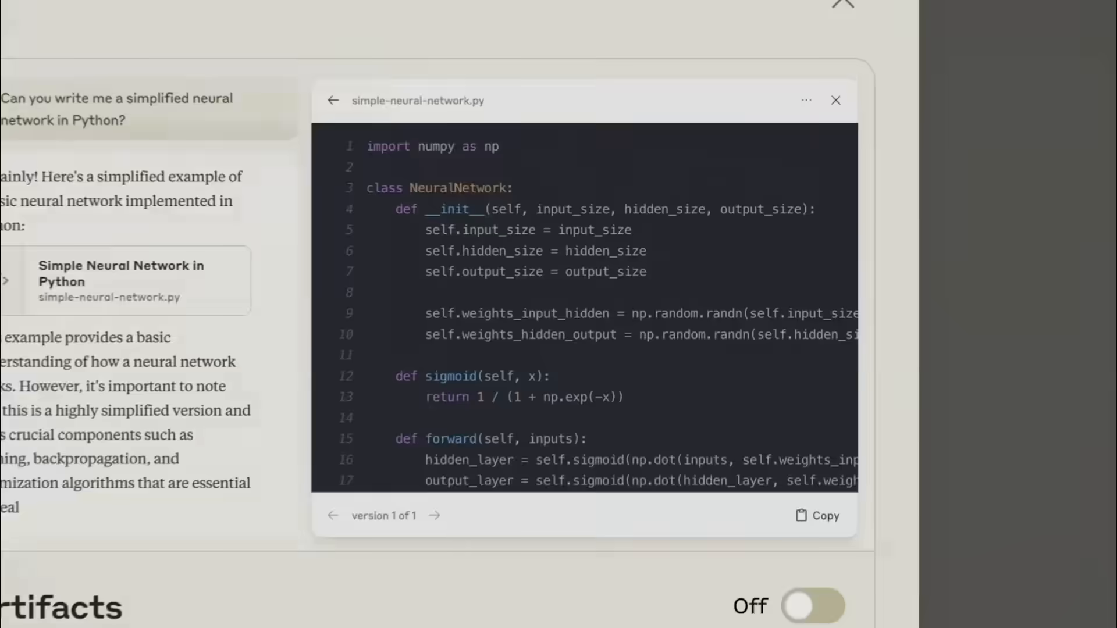
Step: Show the r/Bard Gemini post's pattern-solving answer and its SVG butterfly icon
click(814, 605)
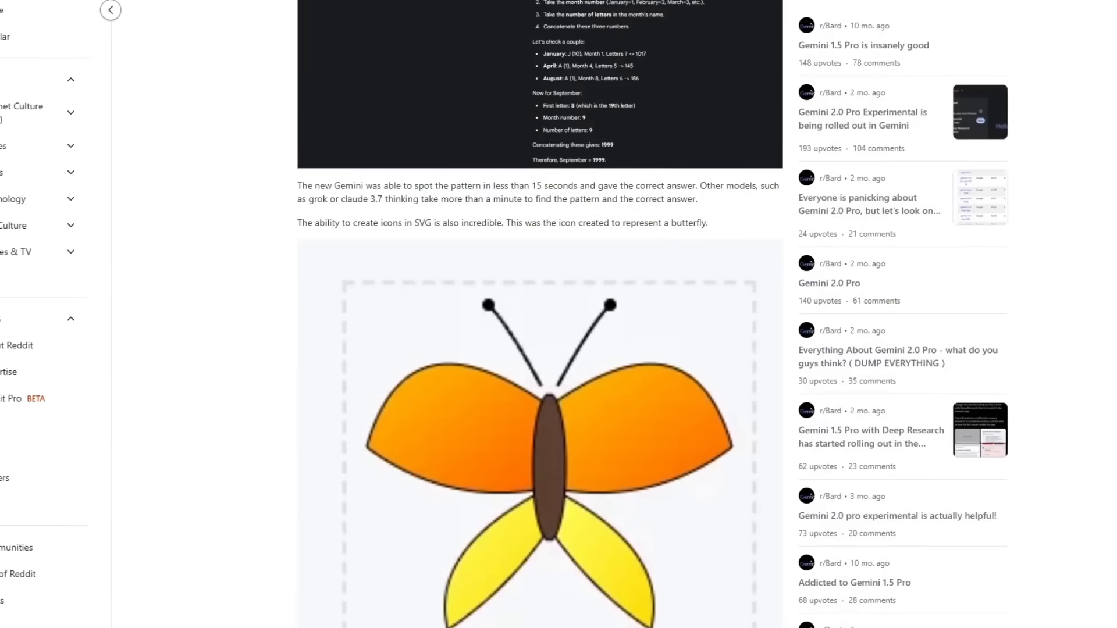
scroll(down, 3)
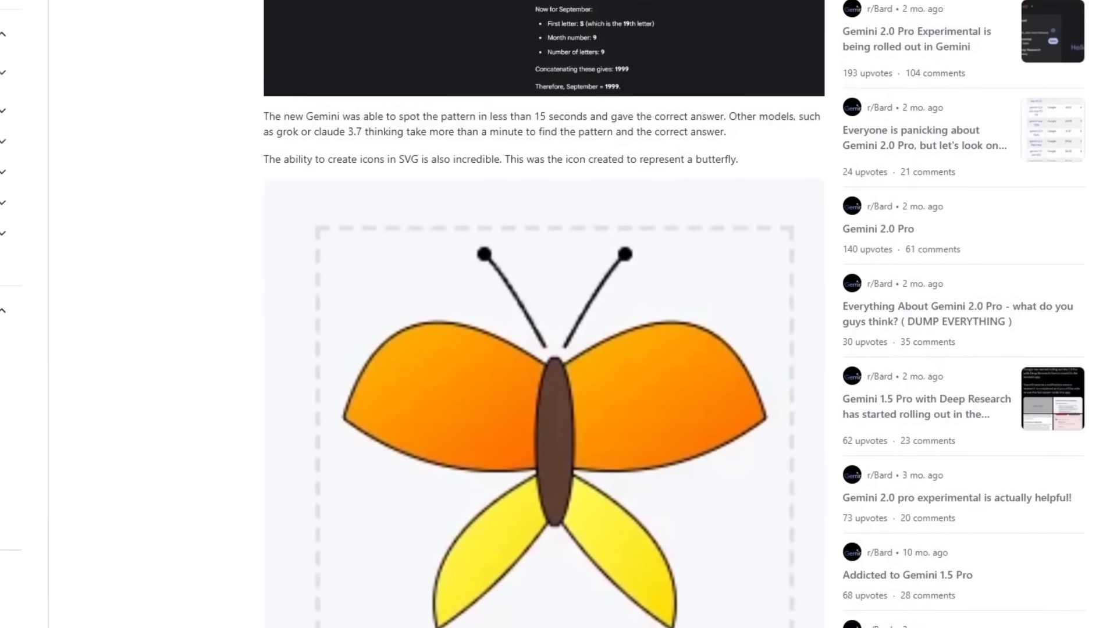
scroll(down, 3)
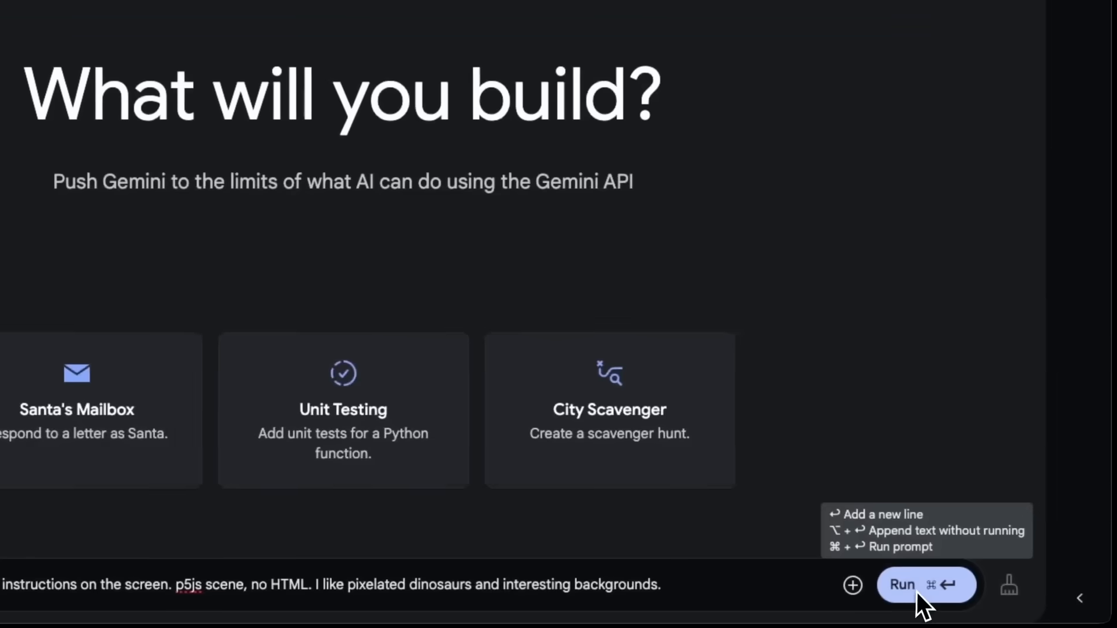
Step: Run the pixelated-dinosaurs p5js prompt, then send DeepSeek the 'Write a romance novel' request
click(926, 584)
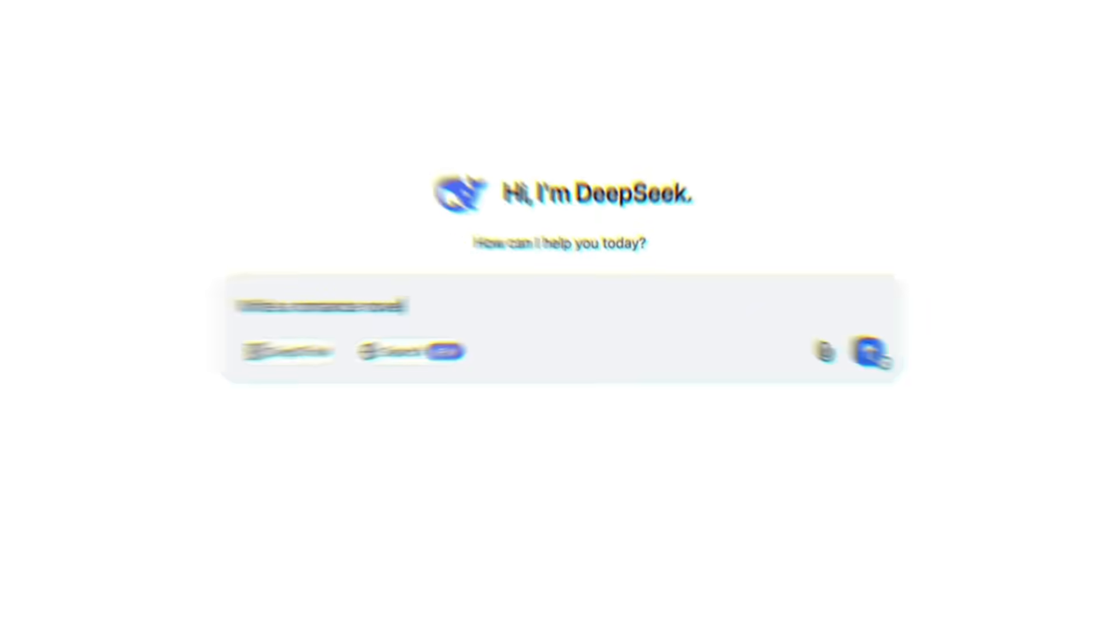
click(870, 355)
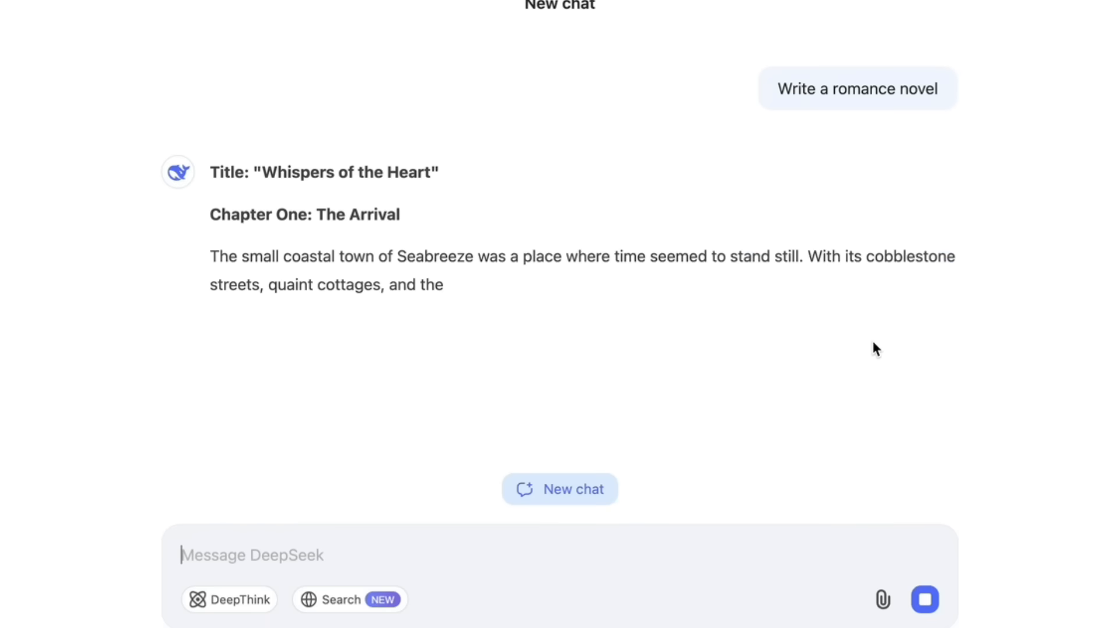